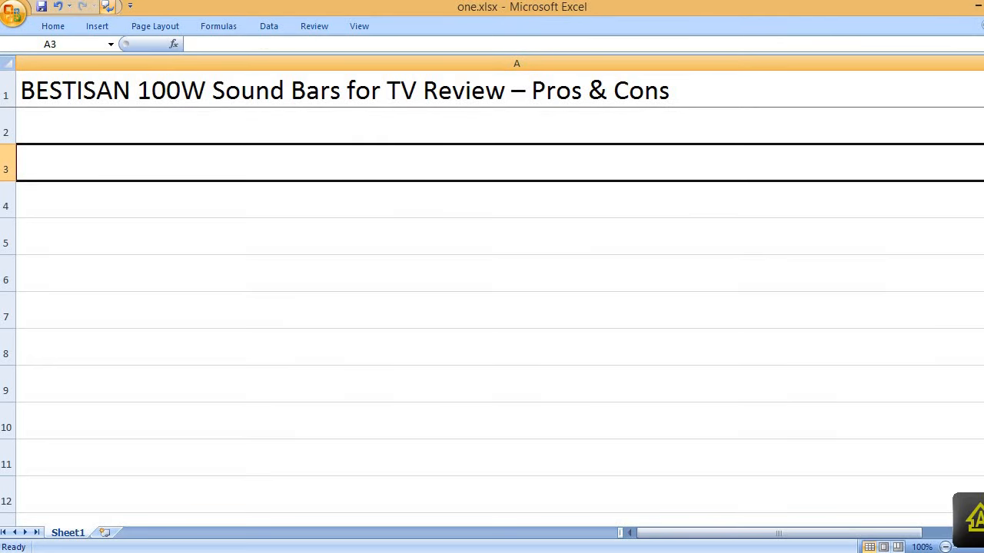
# Enter the PROS heading and the first pros: Affordable price, Loud crisp sound, Easy to use and setup
pyautogui.write('PROS')
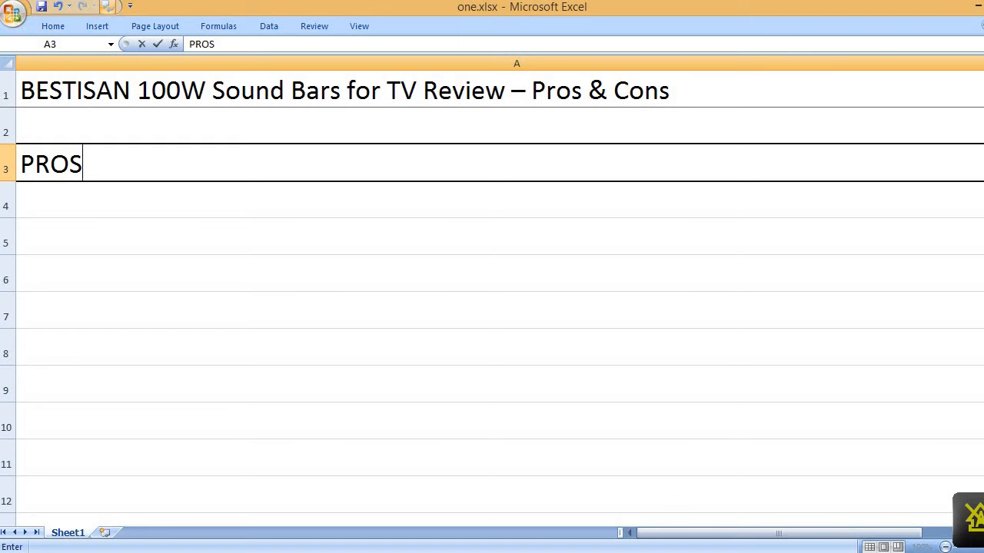
pyautogui.write('Affordab')
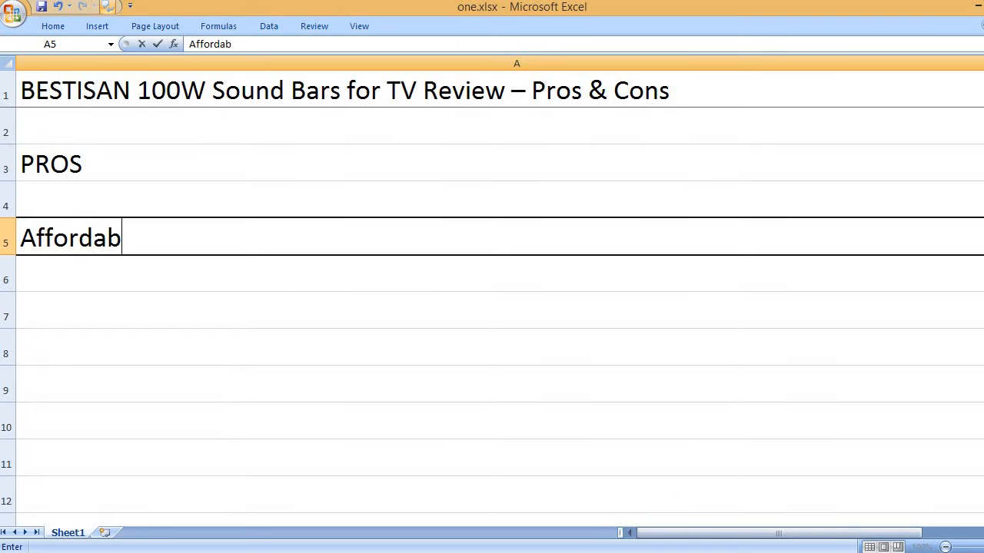
pyautogui.write('le price')
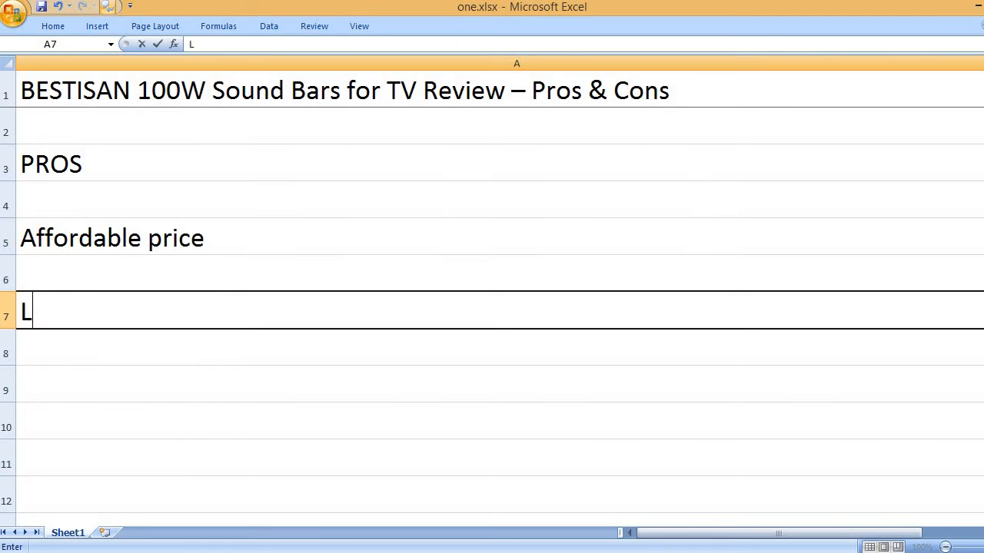
pyautogui.write('oud, crisp sound')
pyautogui.click(500, 384)
pyautogui.write('Good bass and clear highs')
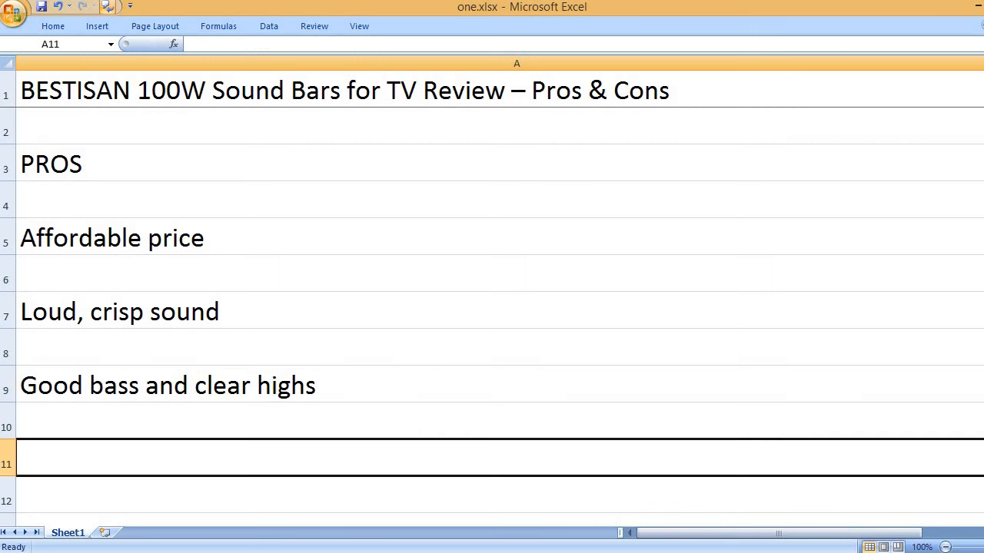
pyautogui.write('Easy to use and')
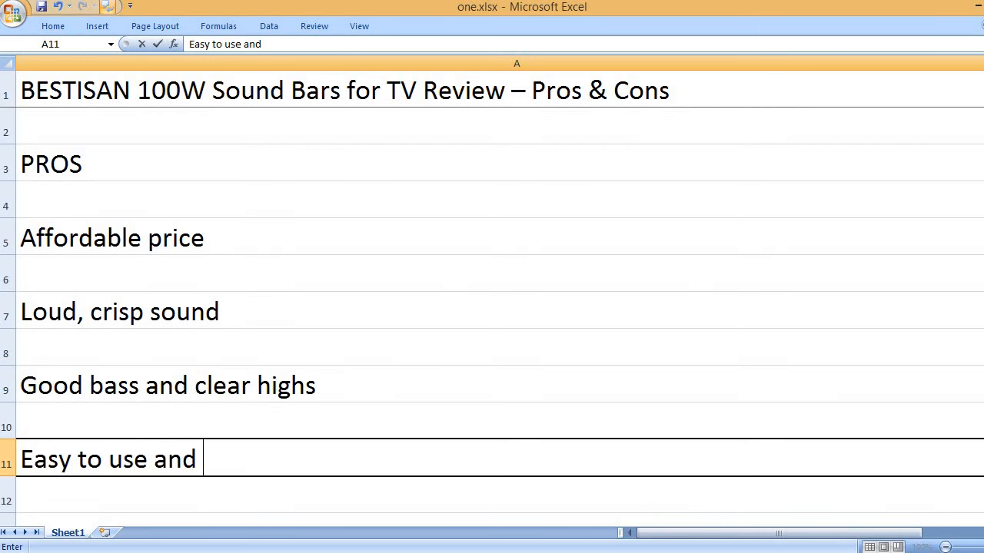
pyautogui.write('setup')
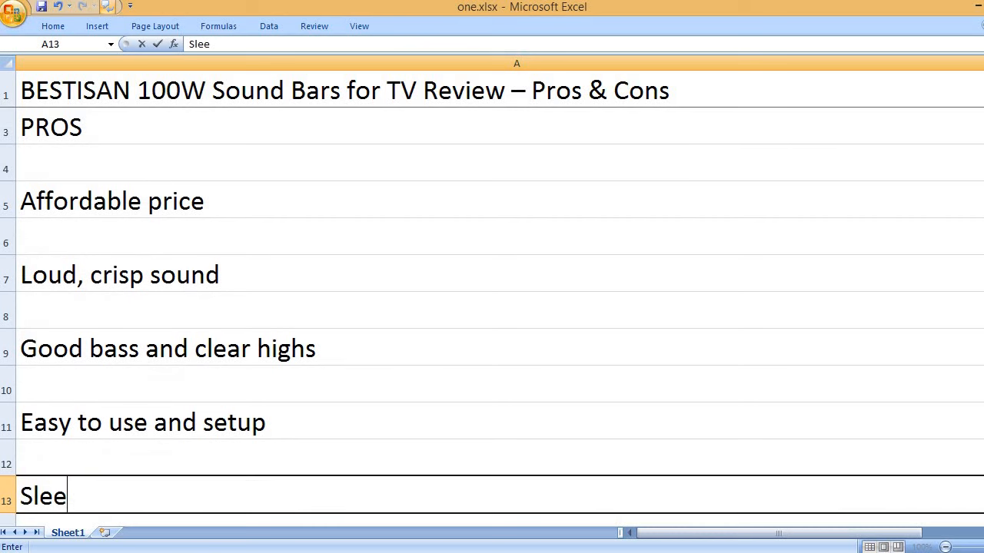
# Enter the remaining pros: sleek design, Remote works properly, Flawless Bluetooth connectivity
pyautogui.write('k design')
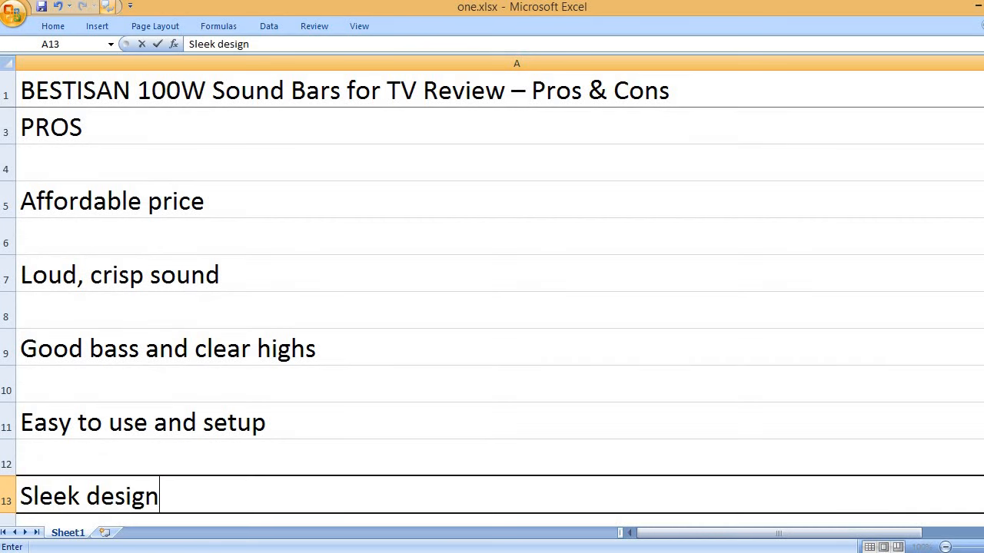
pyautogui.write('Remote')
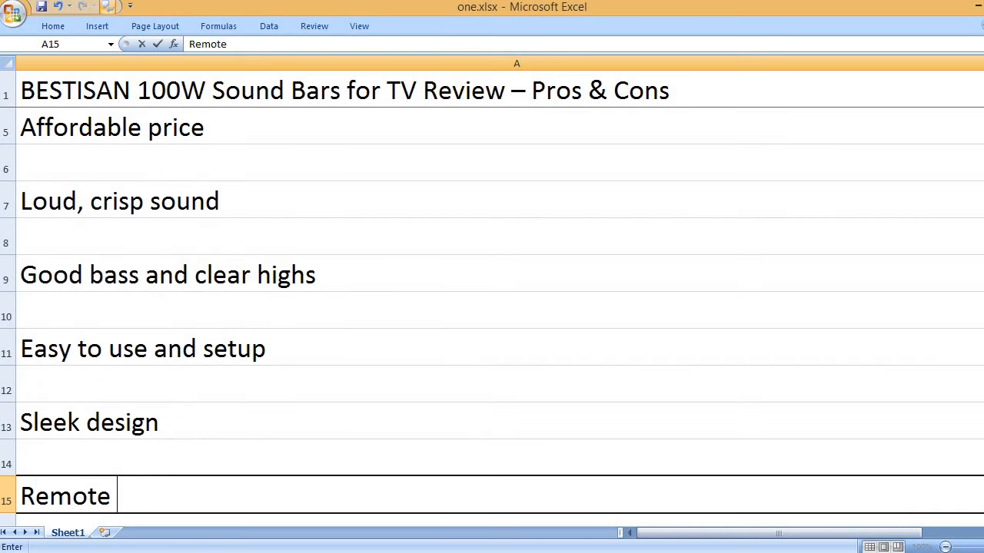
pyautogui.write('works pro')
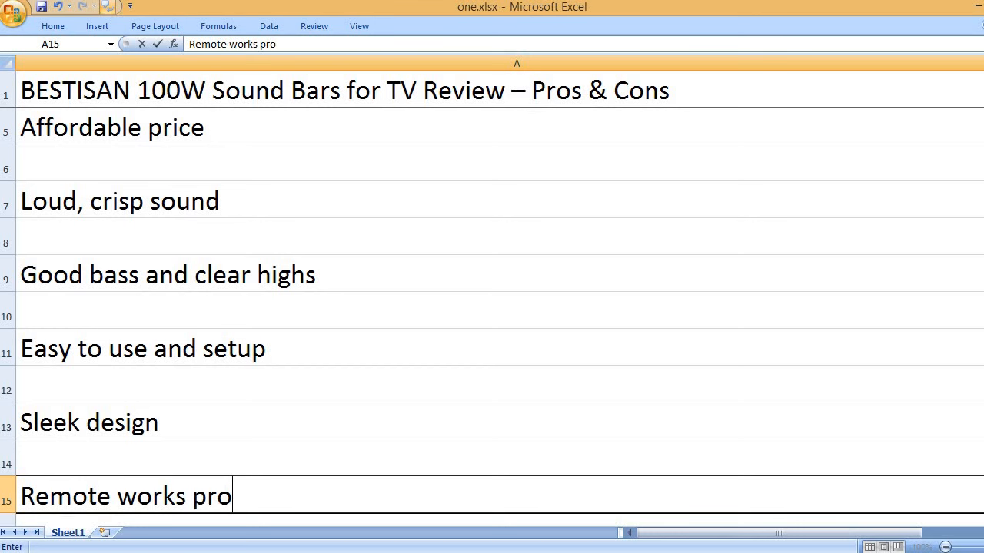
pyautogui.write('perfectly')
pyautogui.write('Fl')
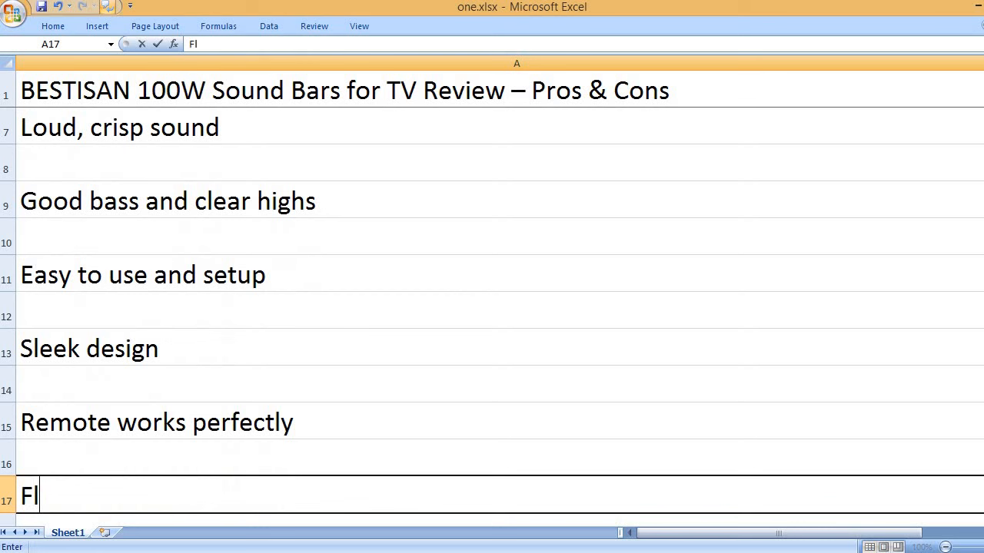
pyautogui.write('awless')
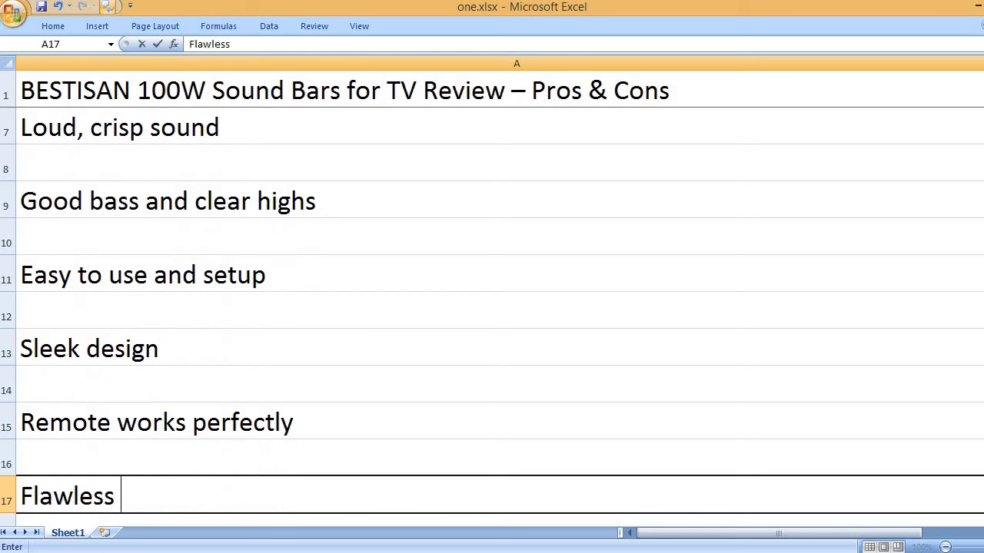
pyautogui.write('Bluetooth connectivity')
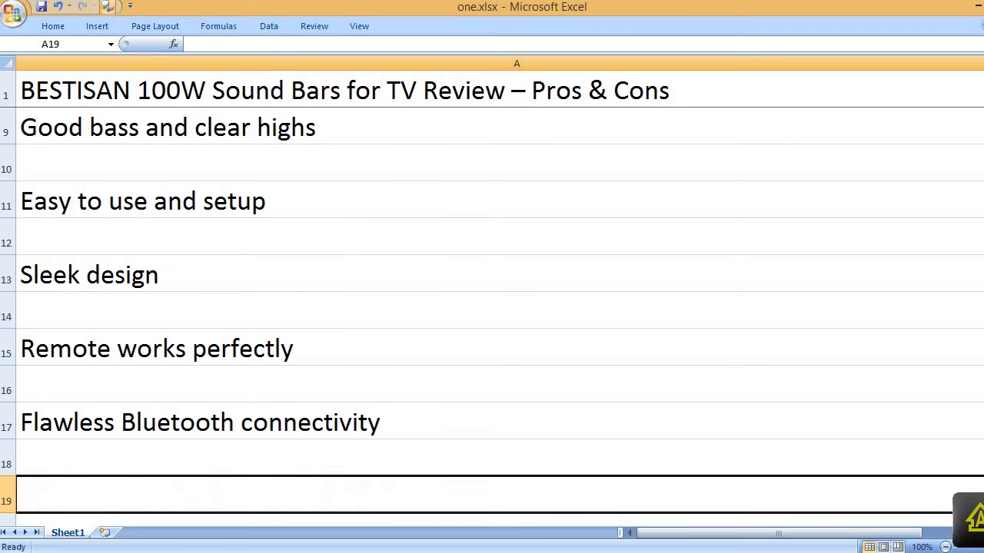
# Enter the CONS heading with Packaging is not very good and A user experienced muffed sound after a few weeks
pyautogui.write('CONS')
pyautogui.write('Packaging')
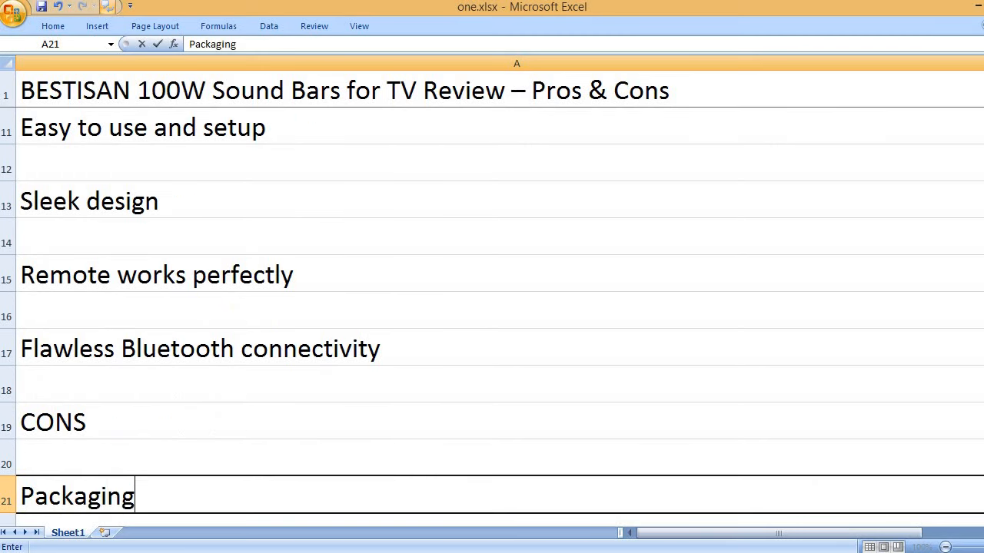
pyautogui.write('is not very good.')
pyautogui.write('A')
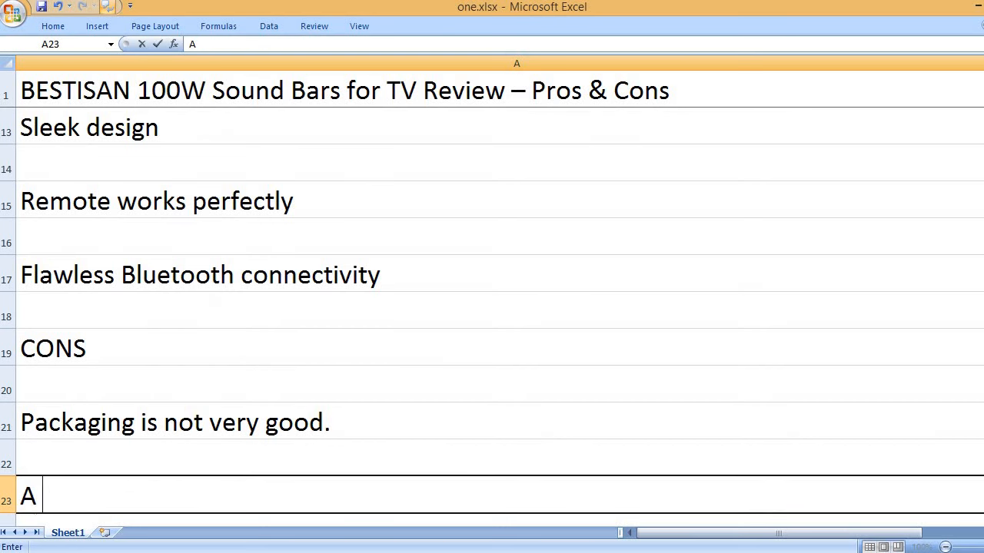
pyautogui.write('user e')
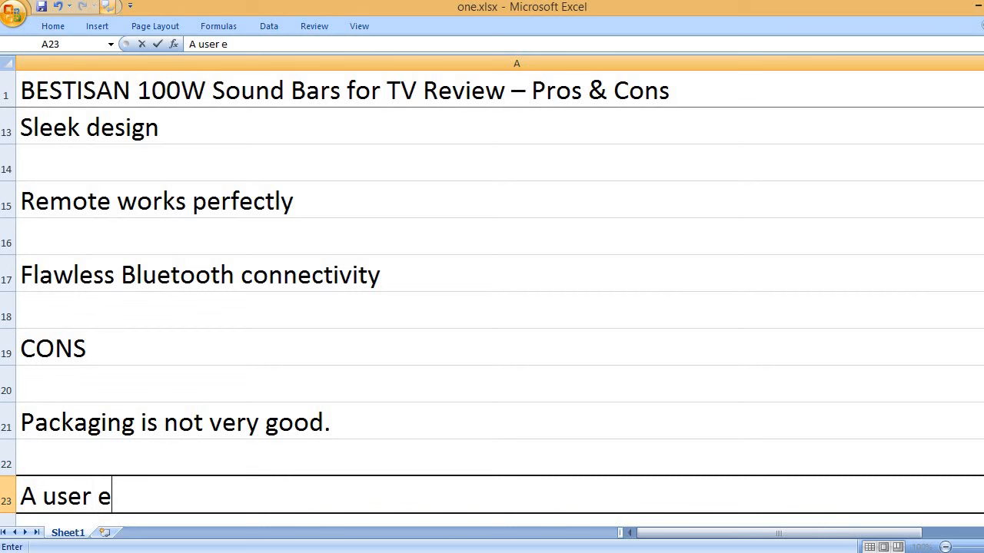
pyautogui.write('xperienced m')
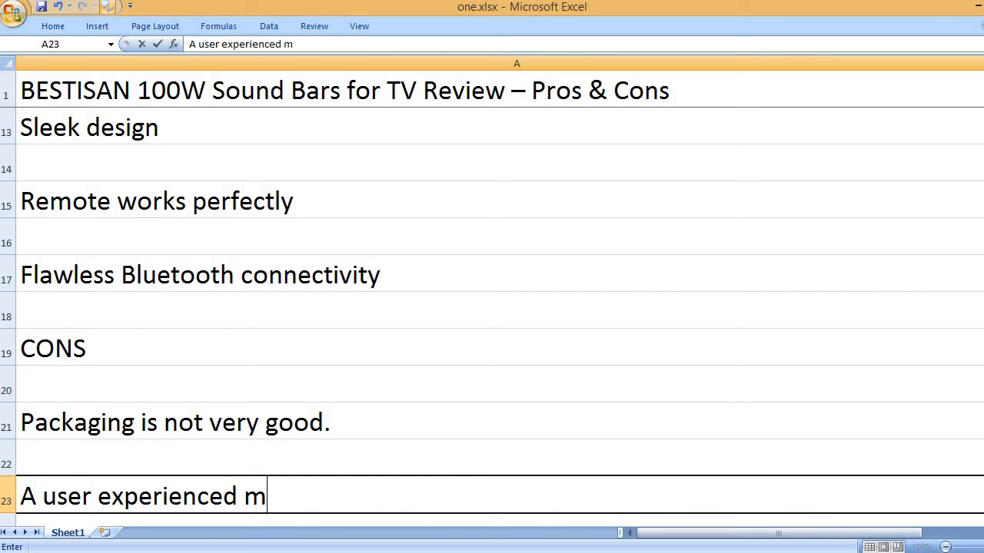
pyautogui.write('uffed sound a')
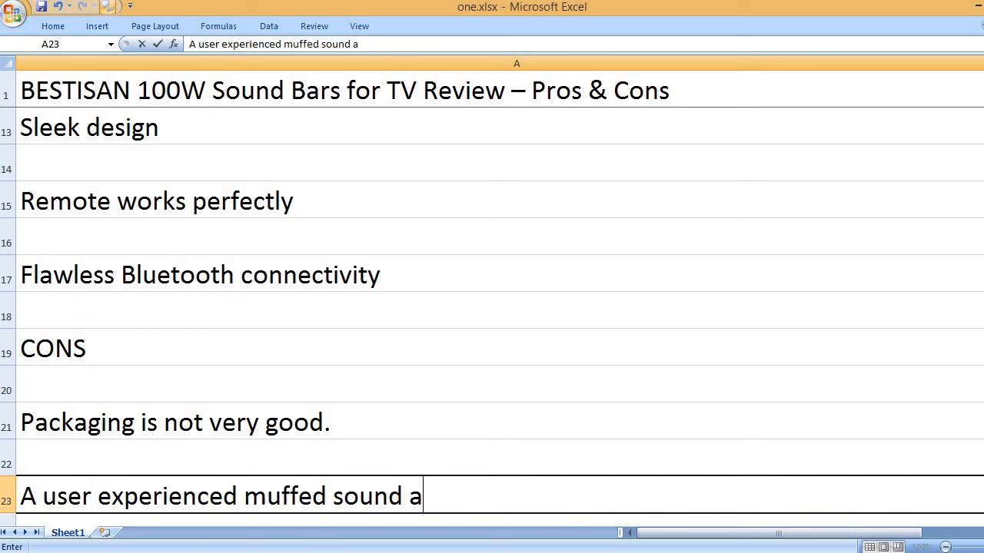
pyautogui.write('fter a few weeks.')
pyautogui.write('KEY')
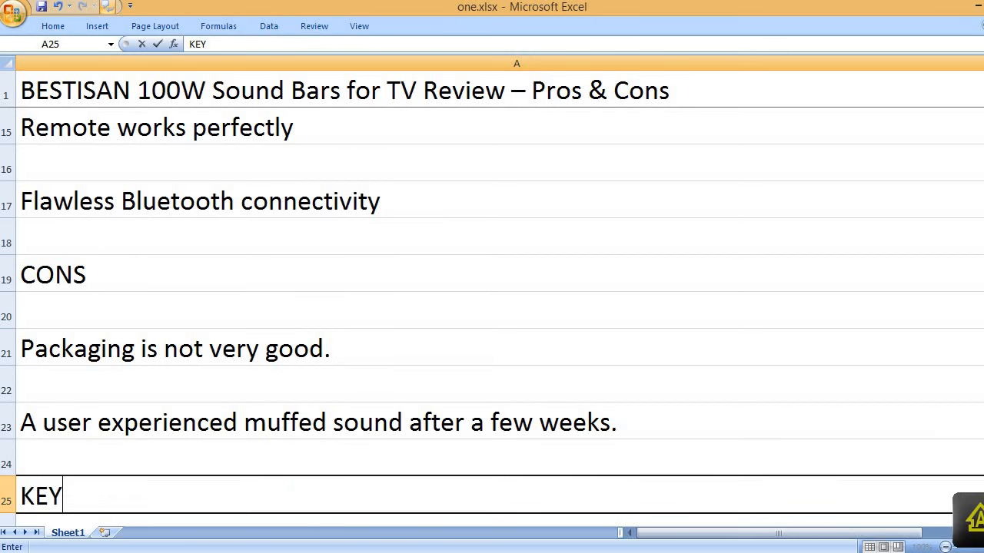
# Enter the KEY FEATURES heading, 100 watts maximum output, and HDMI ARC, USB and AUX connectivity ports
pyautogui.write('FEATURES')
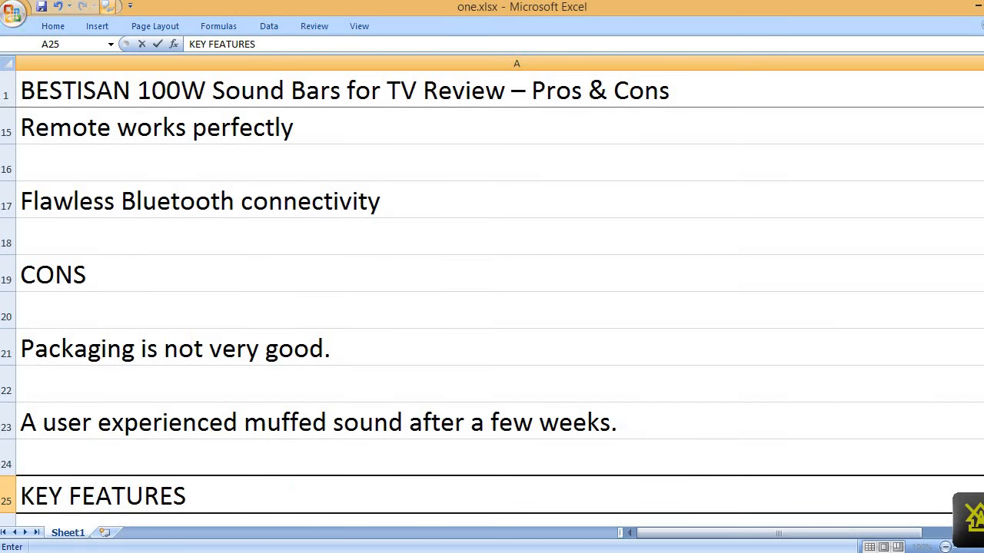
pyautogui.write('1')
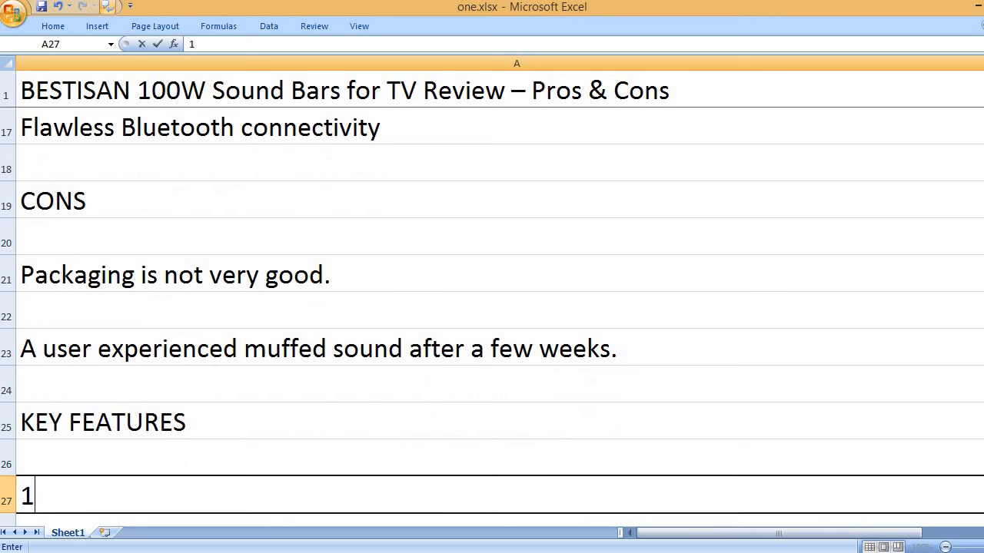
pyautogui.write('00 wa')
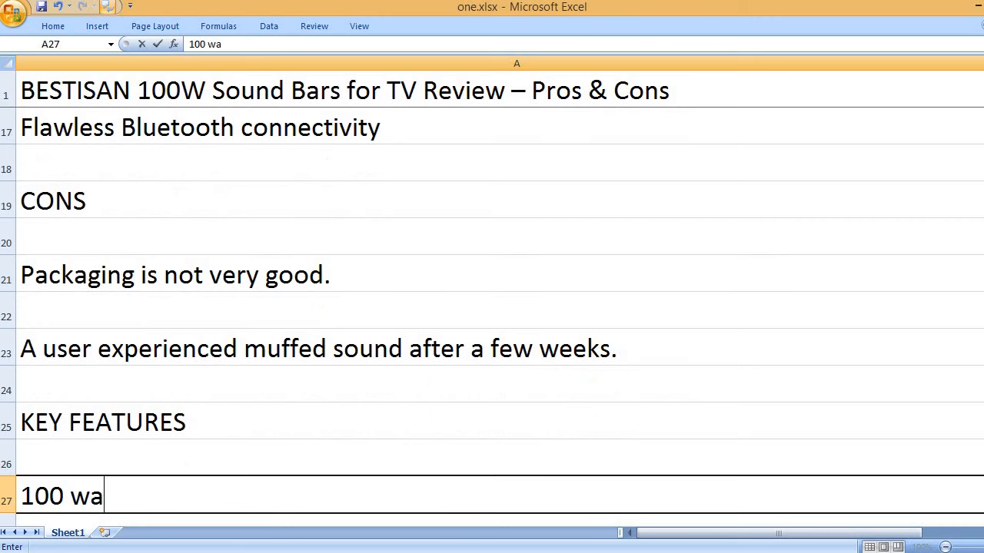
pyautogui.write('tts maximum output power')
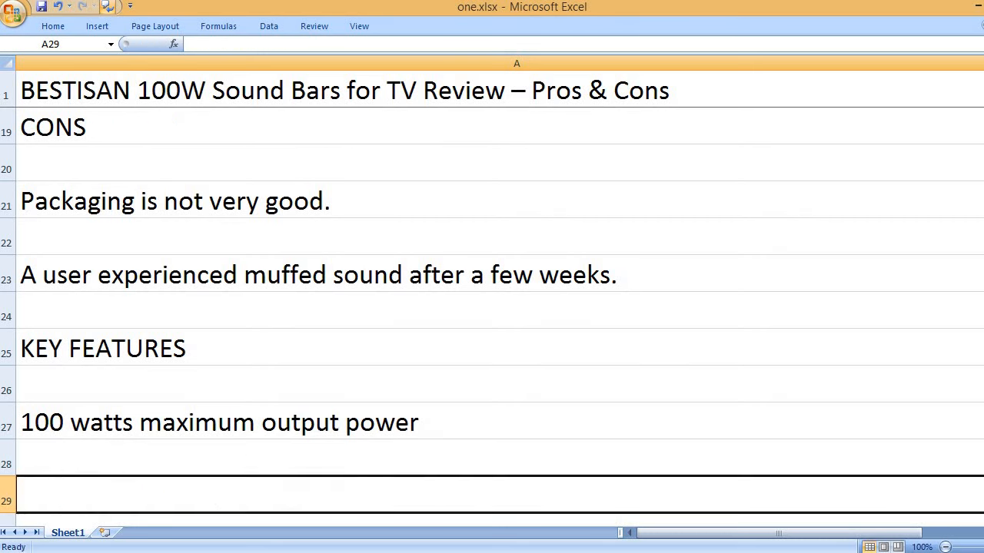
pyautogui.write('HDMI')
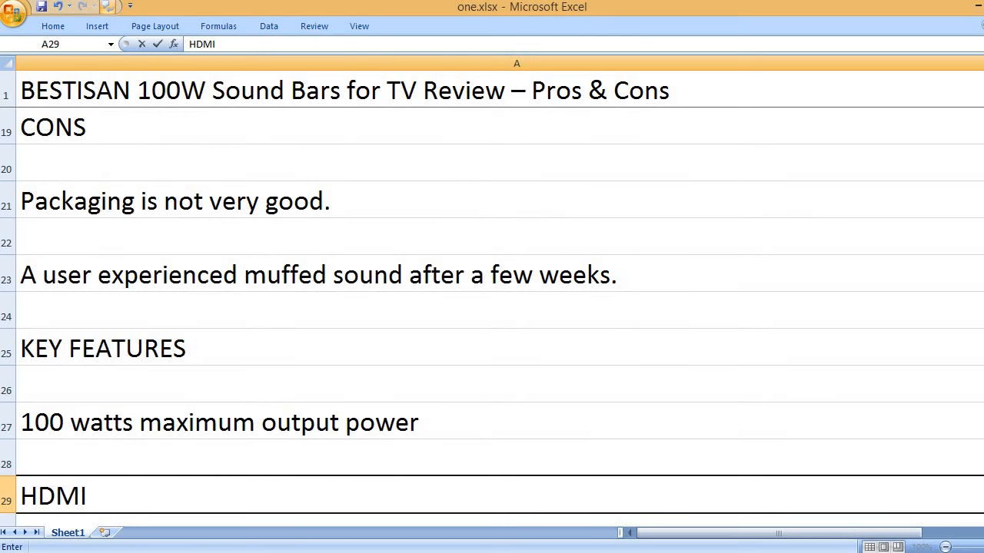
pyautogui.write('ARC, U')
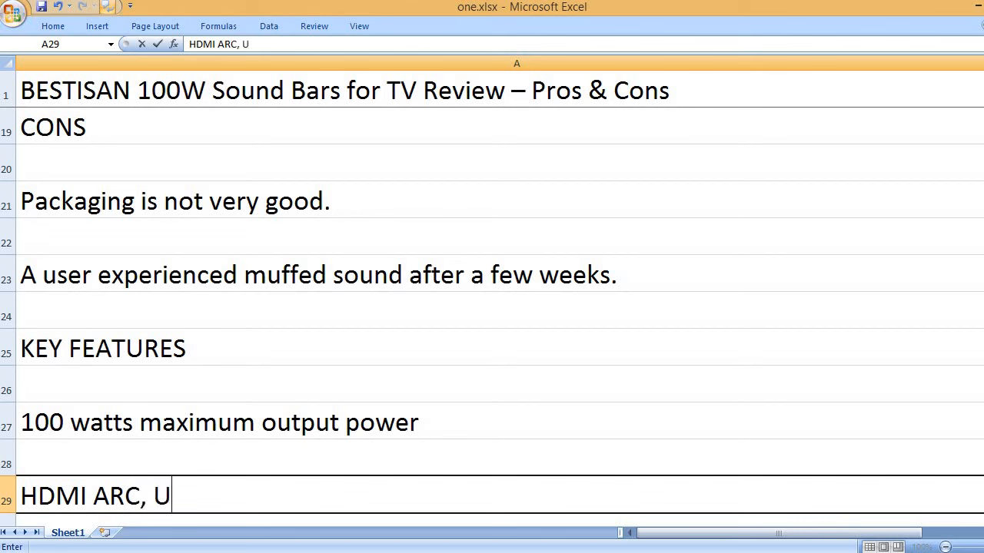
pyautogui.write('SB and')
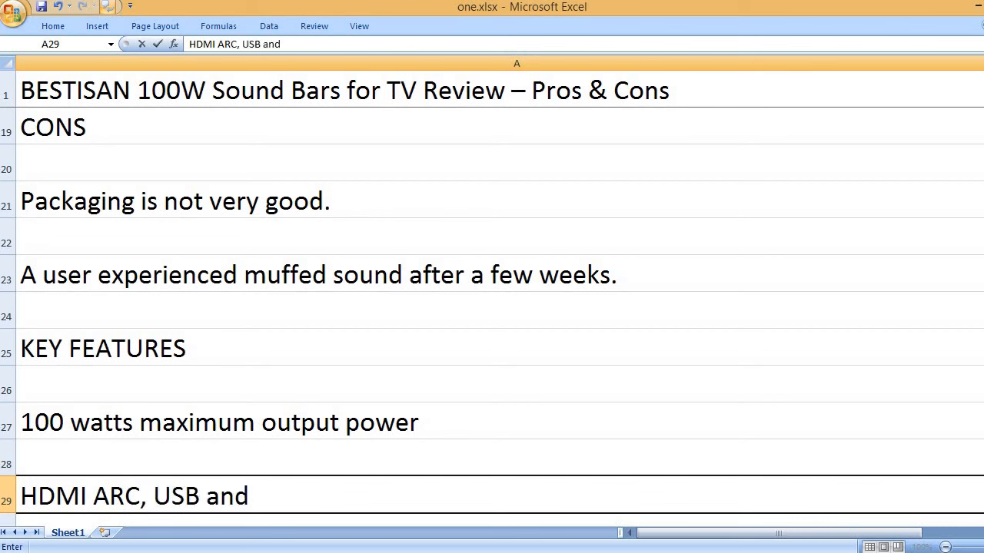
pyautogui.write('AUX conn')
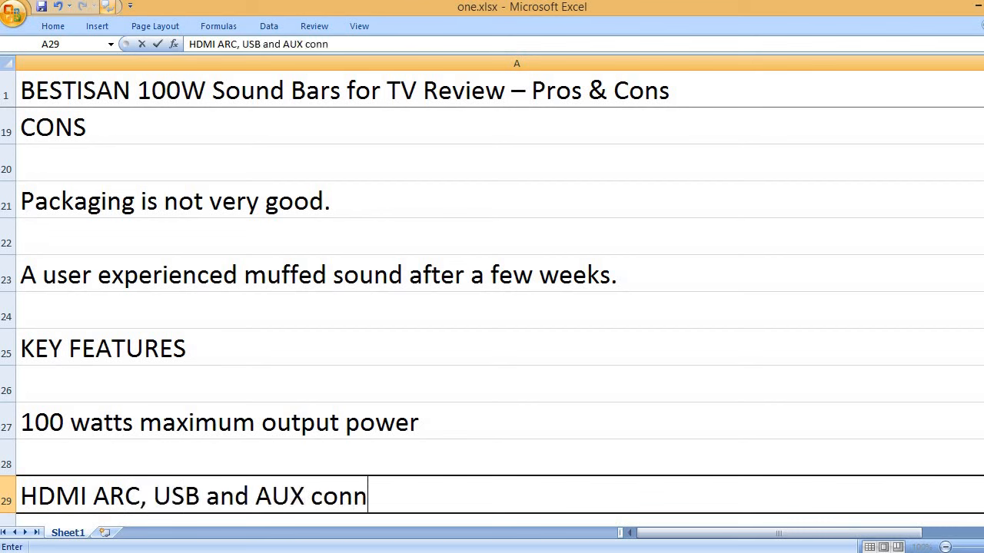
pyautogui.write('ectivity ports')
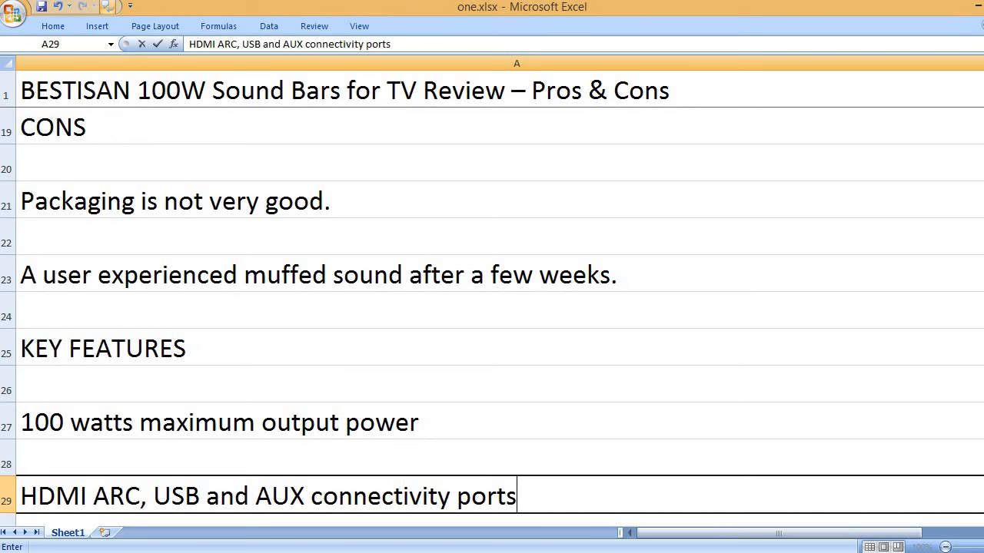
# Enter 3 distinct sound modes, buttons and remote controls, and Multiple placement options
pyautogui.write('3 distinc')
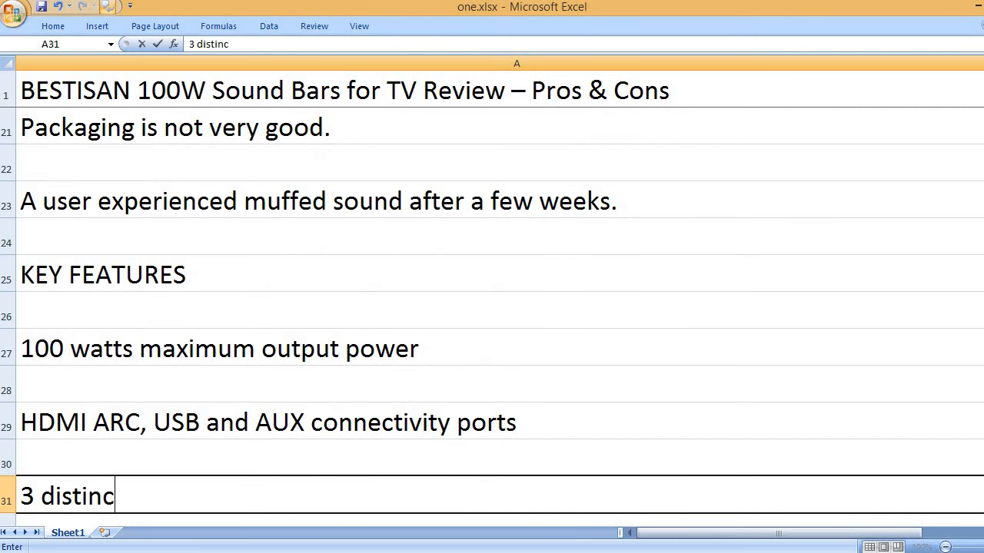
pyautogui.write('t sound modes')
pyautogui.write('Butt')
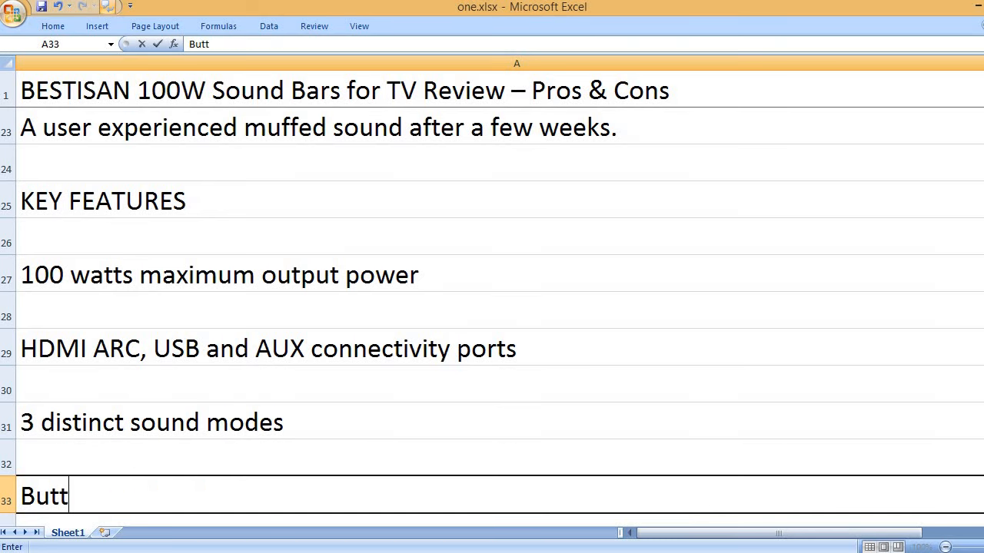
pyautogui.write('ons and remote controls')
pyautogui.write('Mu')
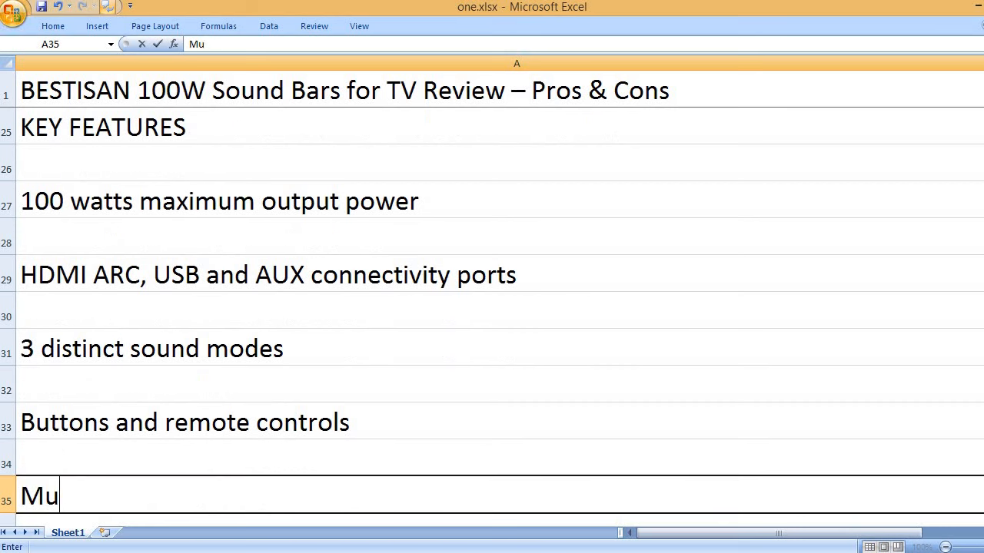
pyautogui.write('ltiple plac')
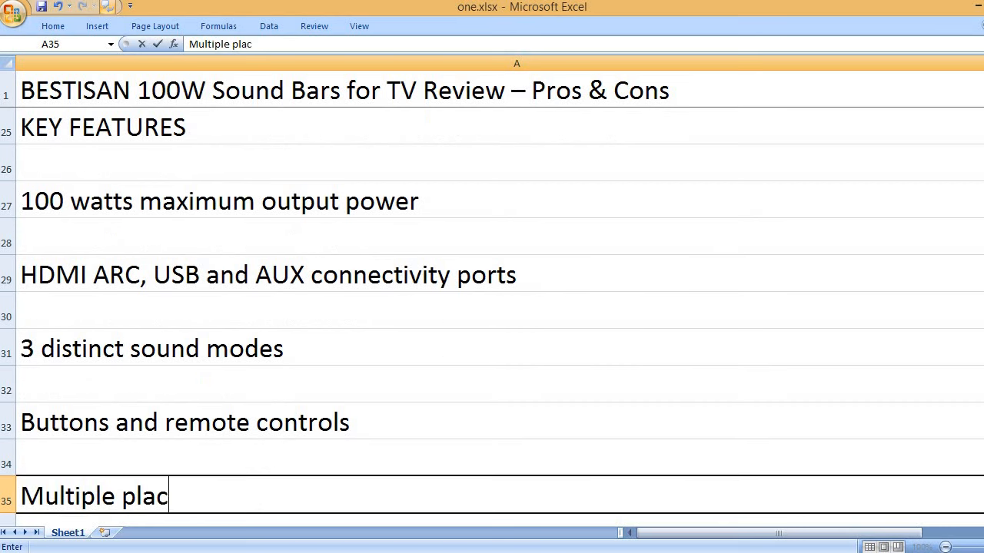
pyautogui.press('enter')
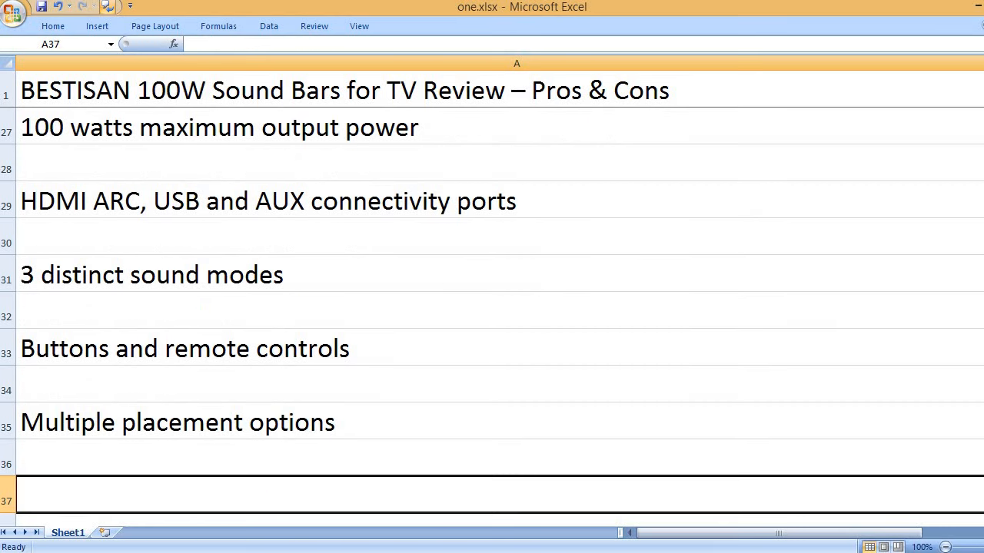
# Enter Great for 40 to 60 inches TVs and Bass boost as further features
pyautogui.write('Great for')
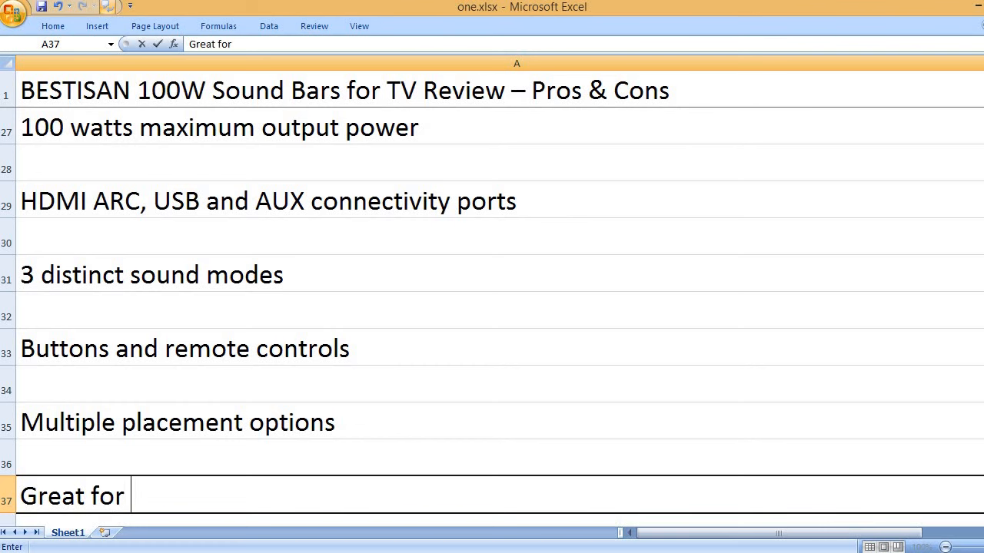
pyautogui.write('40 to')
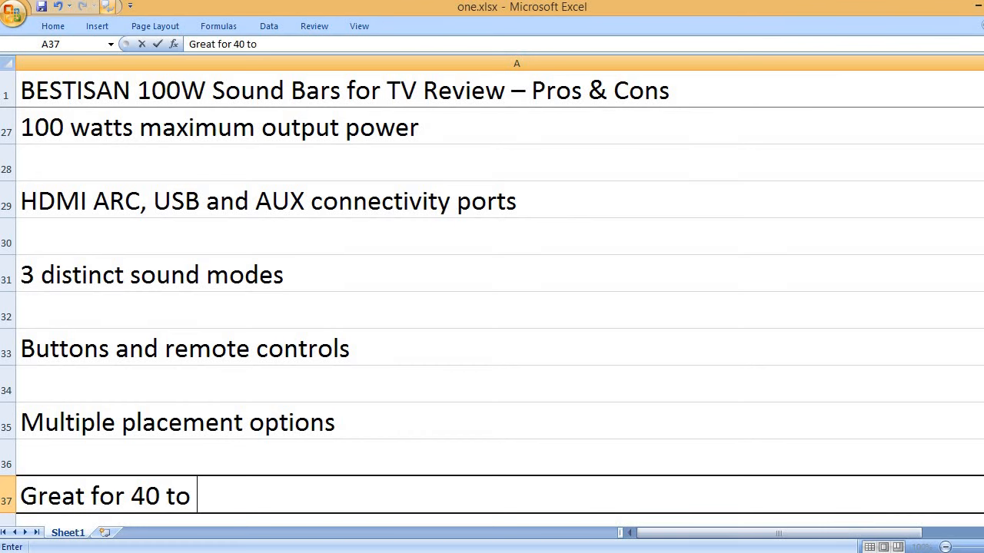
pyautogui.write('60 in')
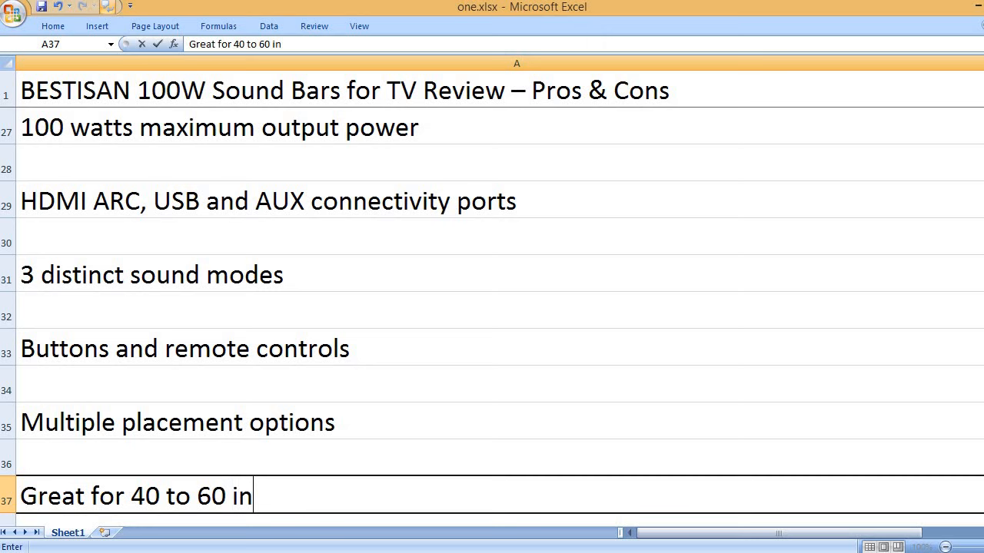
pyautogui.write('ches TVs')
pyautogui.write('B')
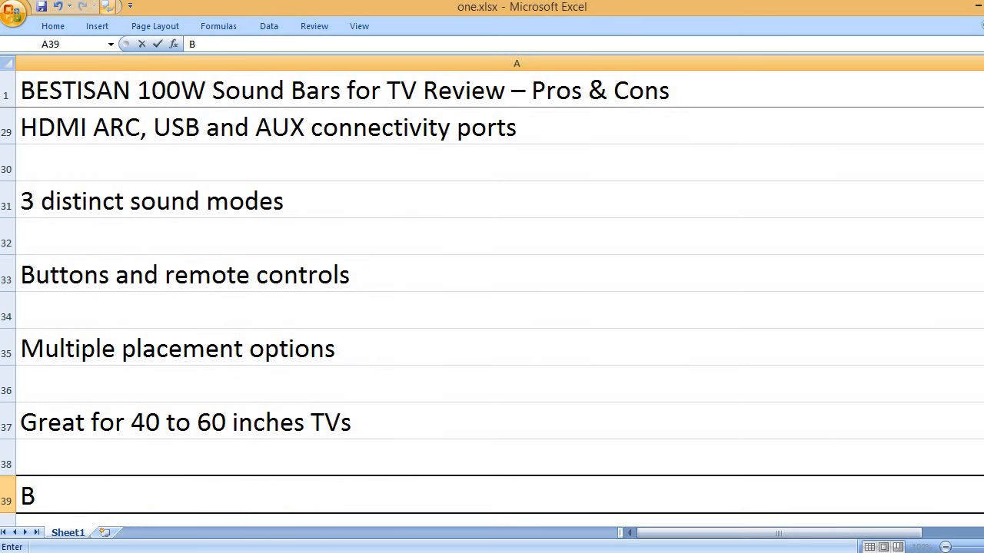
pyautogui.write('ass boost feature')
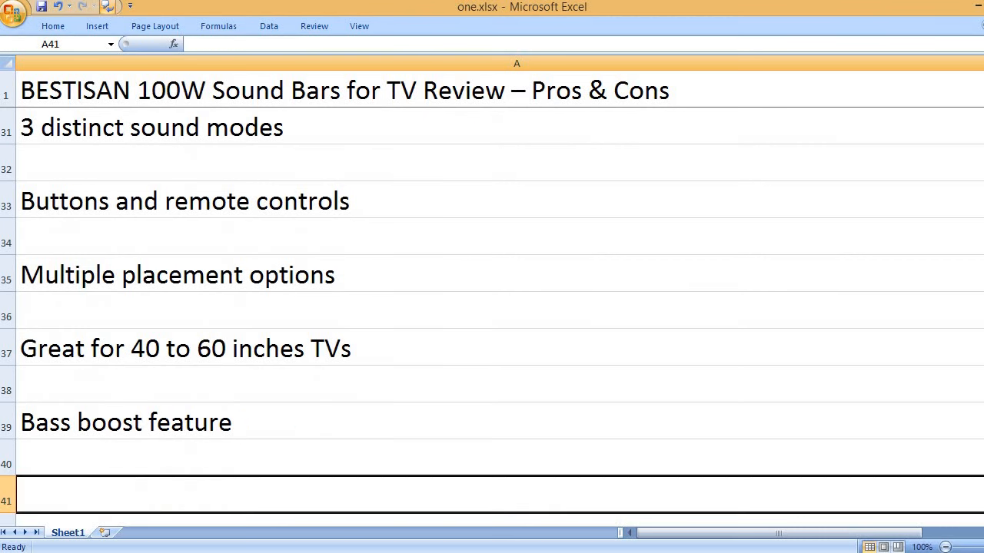
# Enter 34 inches size, 8.6 pounds weight, Bestisan brand and Black color
pyautogui.write('34 inches size')
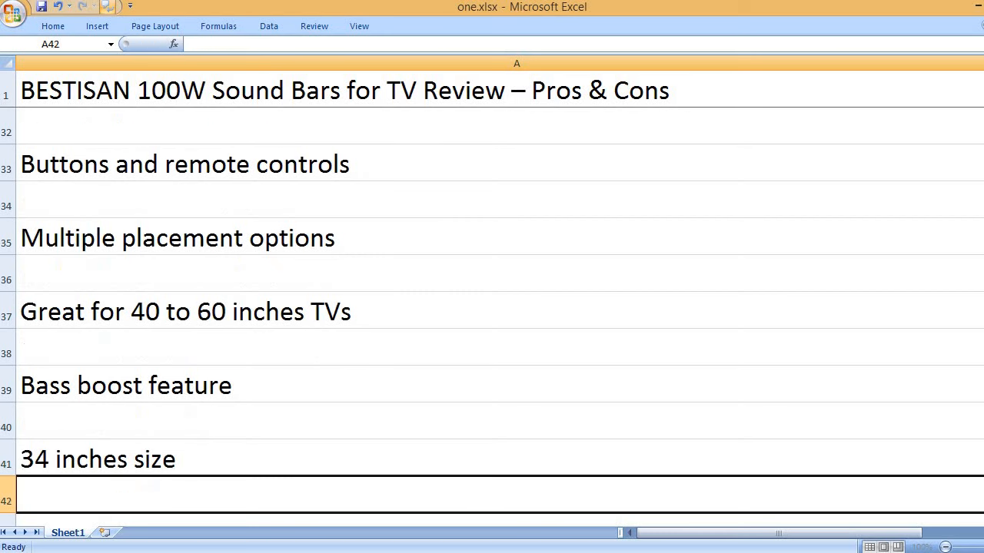
pyautogui.write('87.')
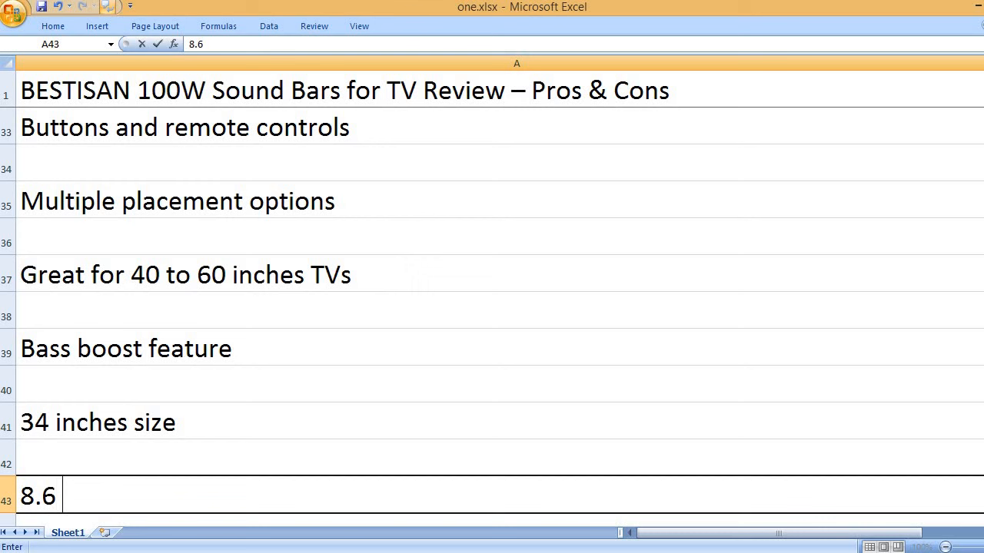
pyautogui.write('pounds weight')
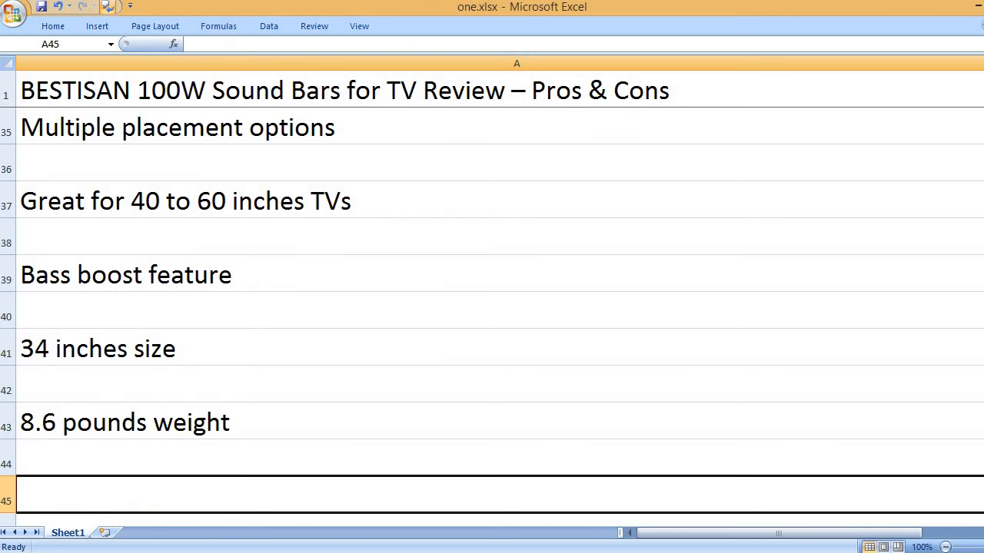
pyautogui.write('Bestisan brand name')
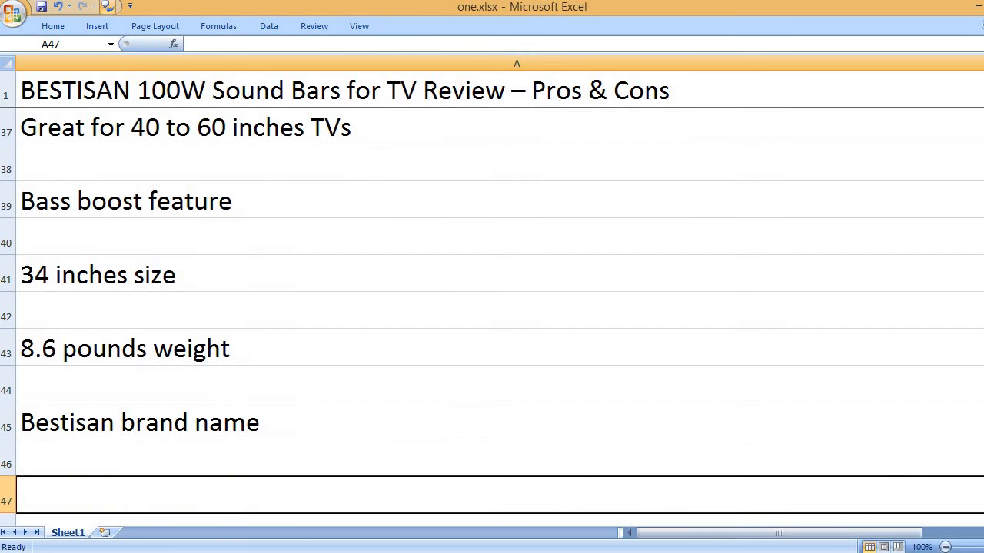
pyautogui.write('B')
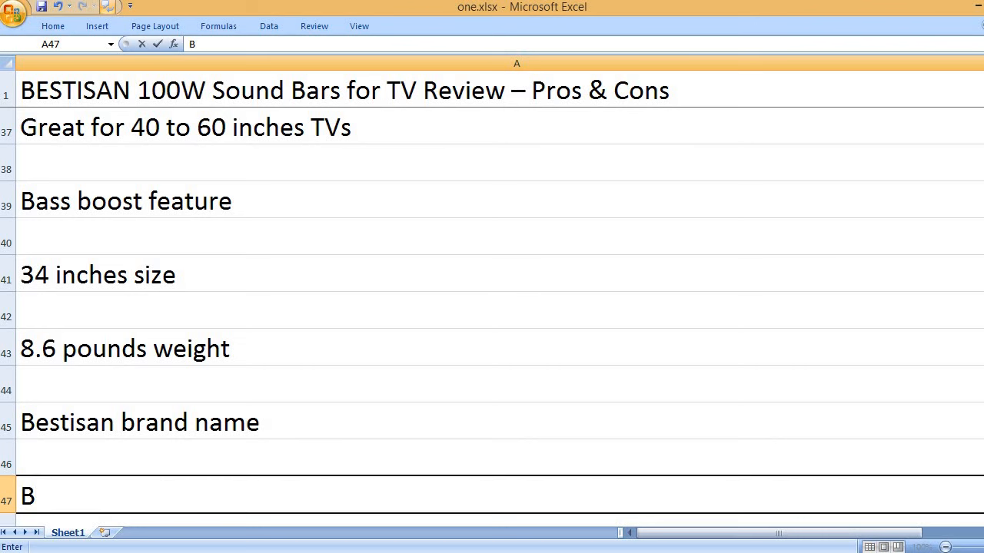
pyautogui.write('lack color')
pyautogui.write('That’s it,')
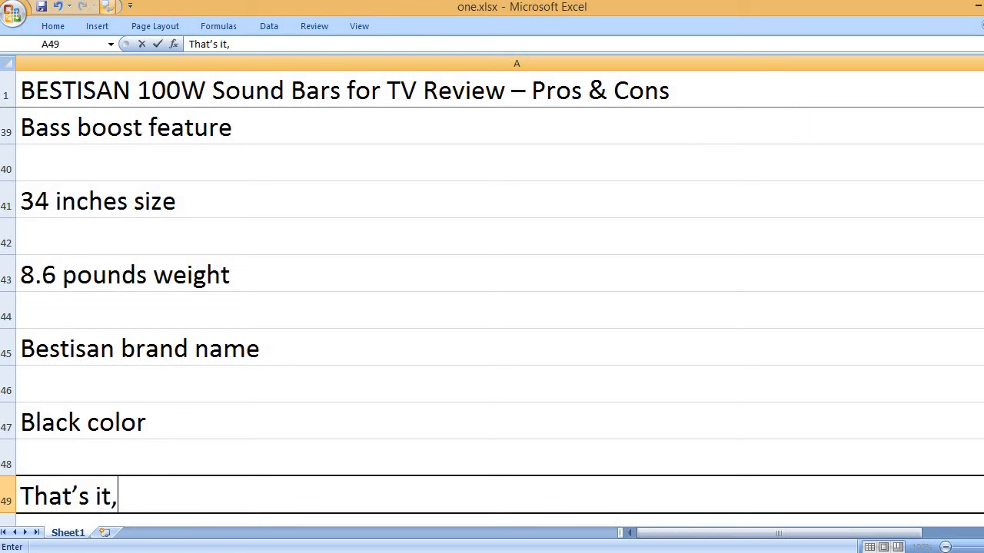
# Enter the closing line asking viewers to like, comment and subscribe to the channel
pyautogui.write('please like,')
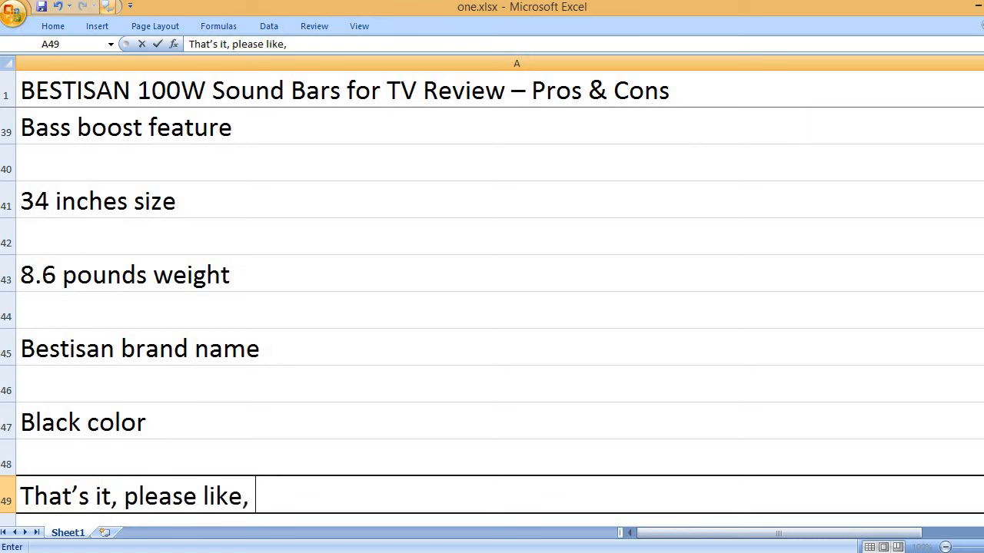
pyautogui.write('comment and subs')
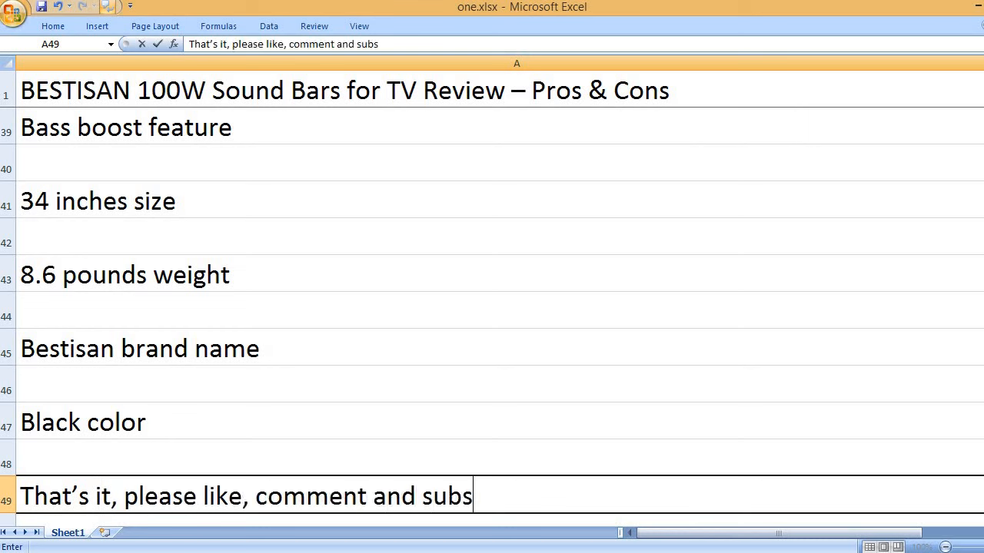
pyautogui.write('cribe to mk')
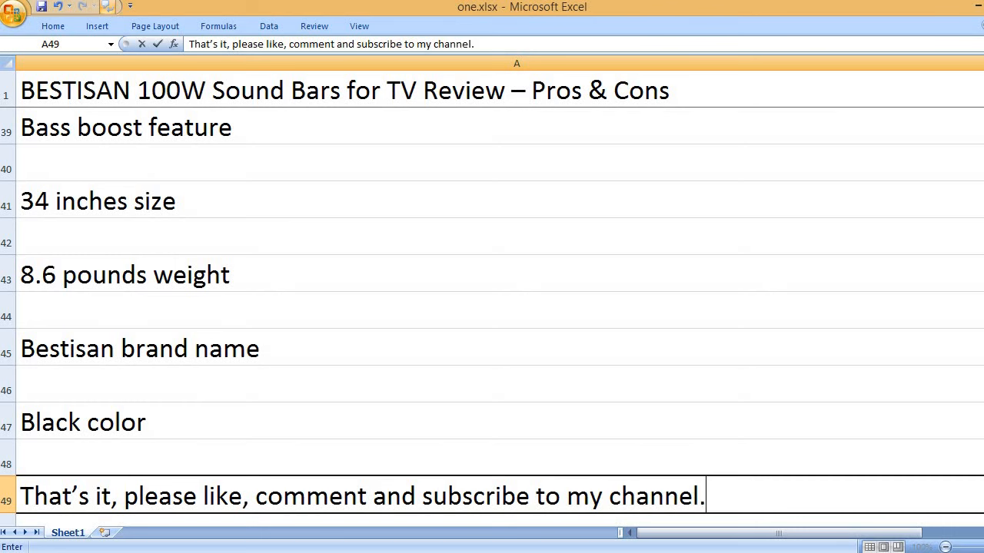
pyautogui.press('Return')
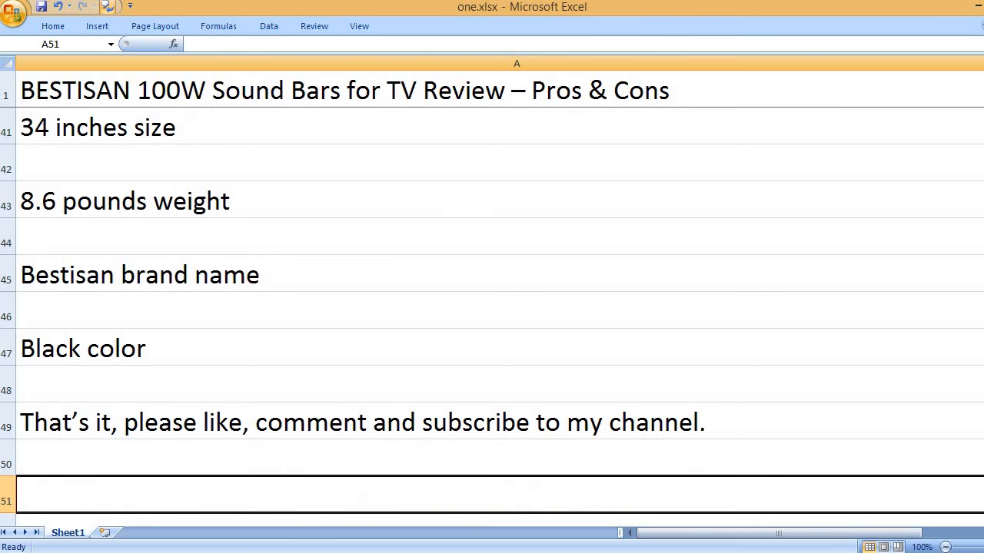